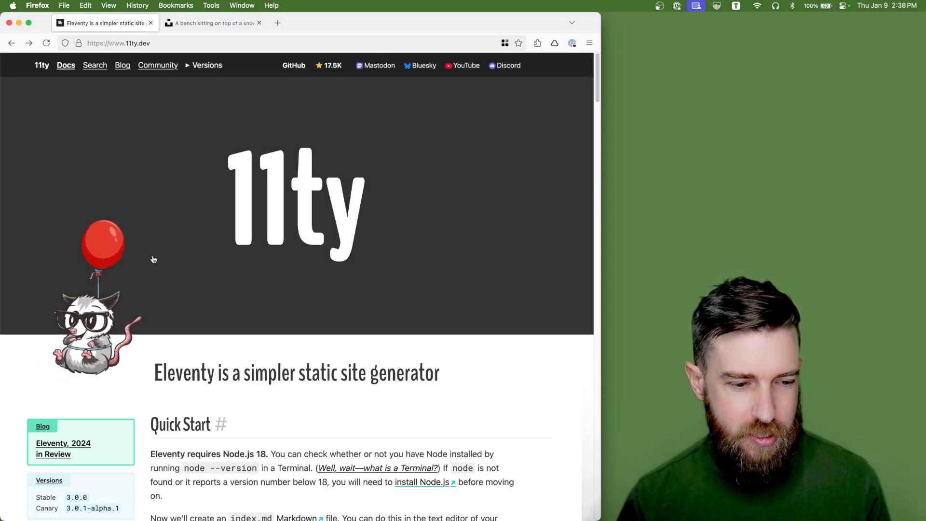
Step: Scroll the 11ty.dev sidebar to the official plugins and open the Image plugin page
{"action": "scroll", "scroll_direction": "down", "scroll_amount": 3}
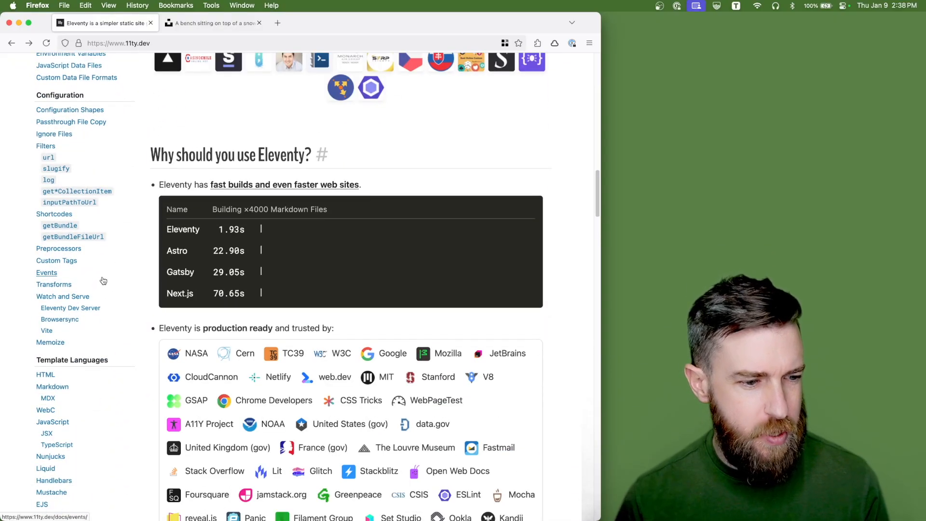
{"action": "scroll", "scroll_direction": "down", "scroll_amount": 3}
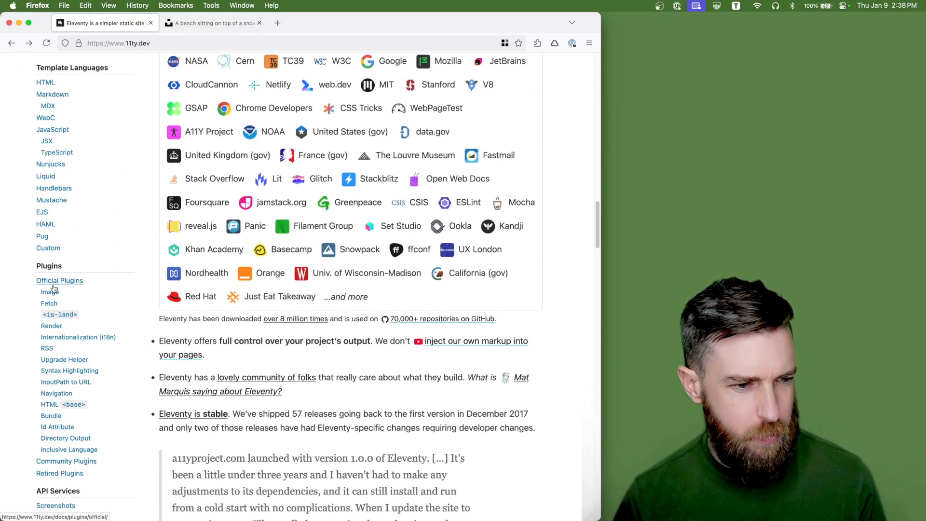
{"action": "left_click", "coordinate": [47, 292]}
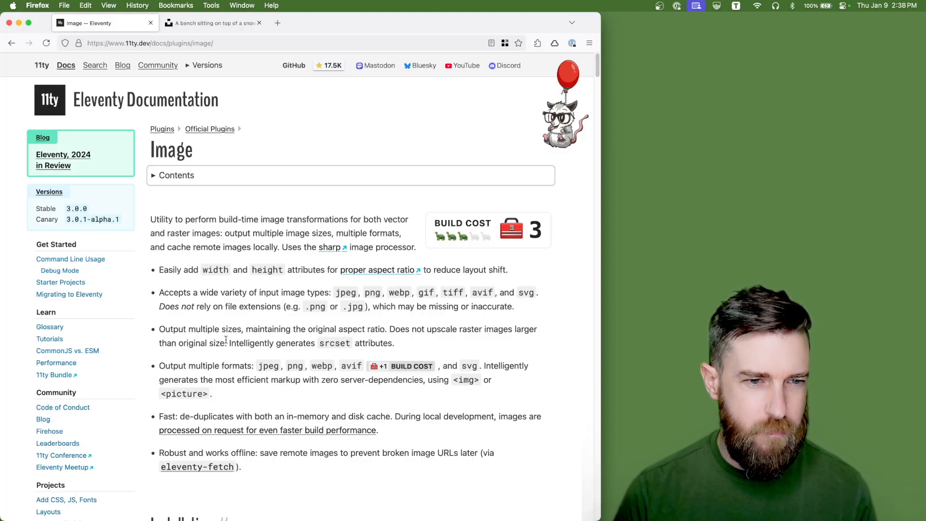
Step: Scroll the Image plugin docs down to the Usage section
{"action": "scroll", "scroll_direction": "down", "scroll_amount": 3}
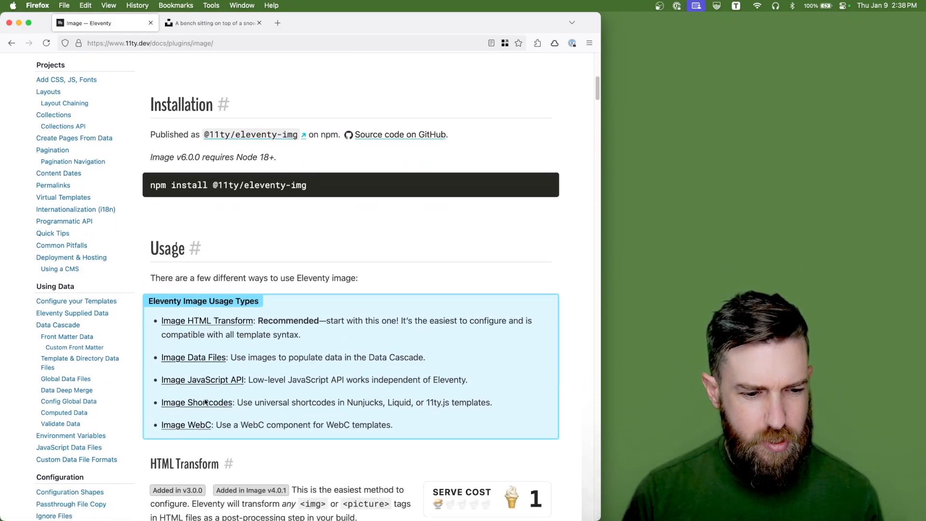
{"action": "scroll", "scroll_direction": "down", "scroll_amount": 3}
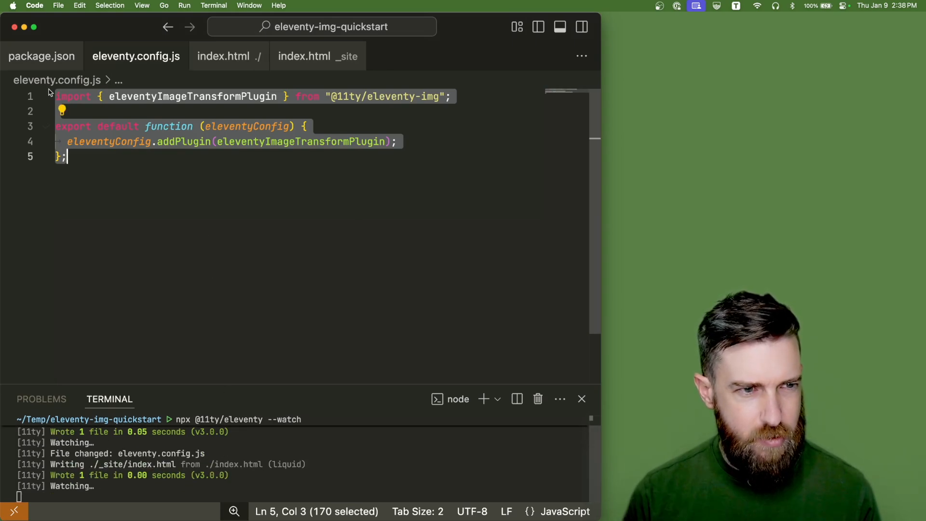
{"action": "left_click", "coordinate": [41, 56]}
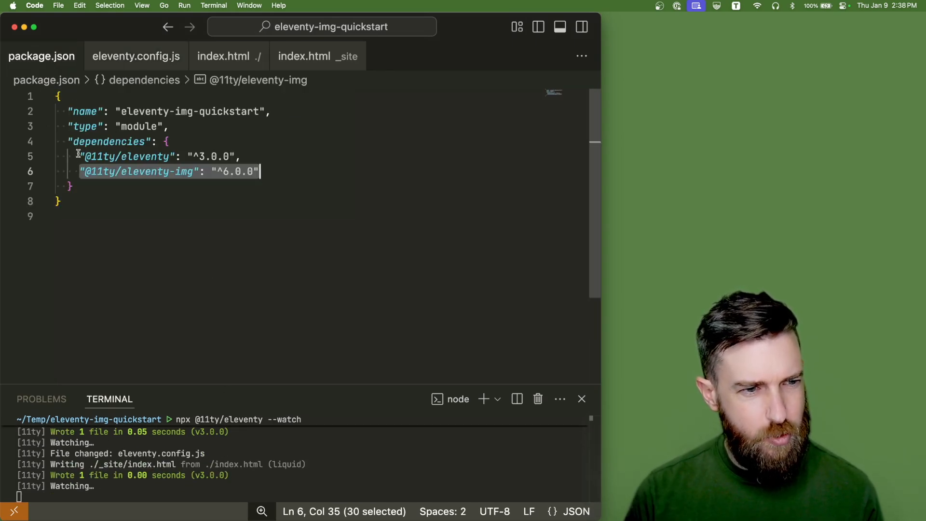
{"action": "left_click", "coordinate": [136, 156]}
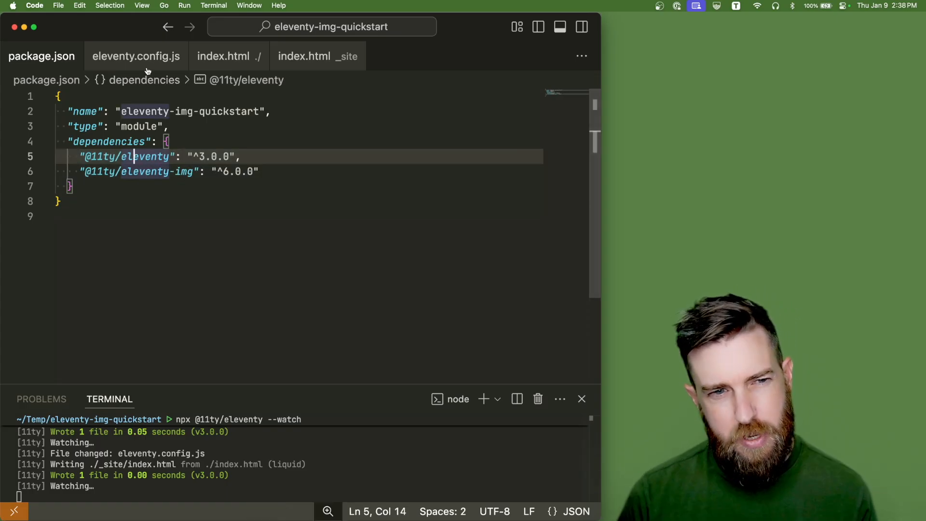
{"action": "left_click", "coordinate": [224, 56]}
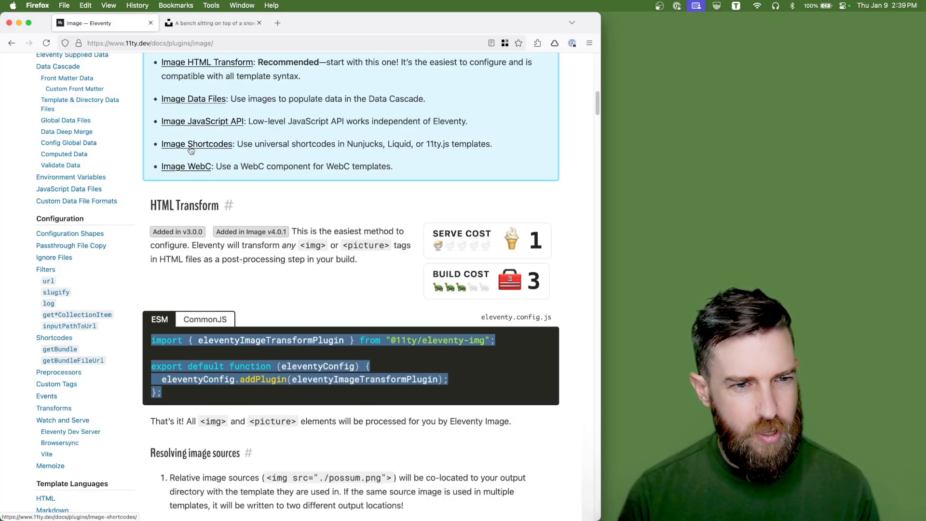
Step: Switch to the source index.html containing the Unsplash photo img tag
{"action": "left_click", "coordinate": [213, 23]}
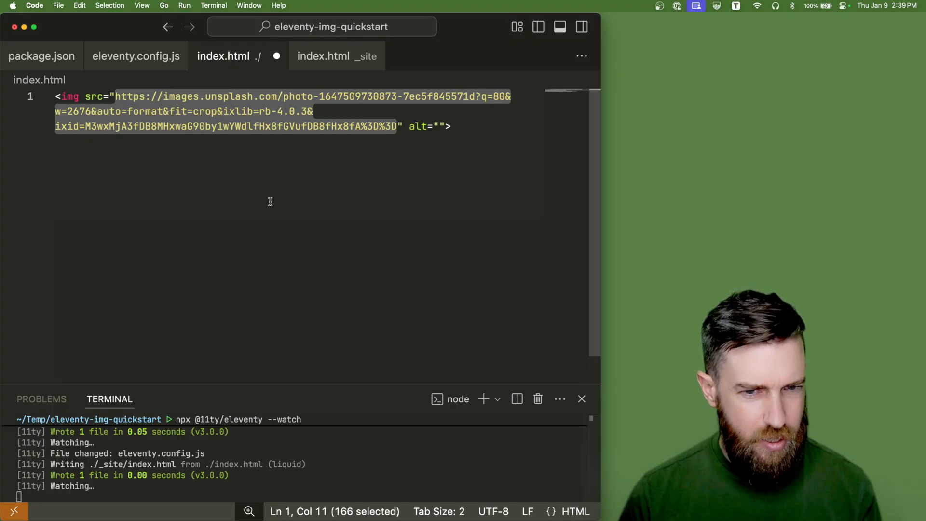
Step: Add alt text 'a bench sitting on top of a snow covered slope' and view _site output
{"action": "type", "text": "a bench sitting on top of a snow covered slope"}
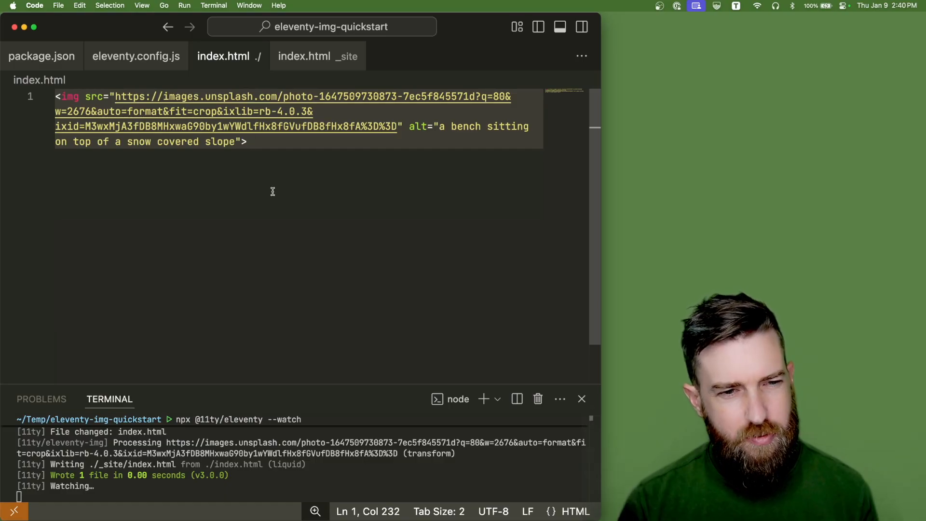
{"action": "left_click", "coordinate": [318, 56]}
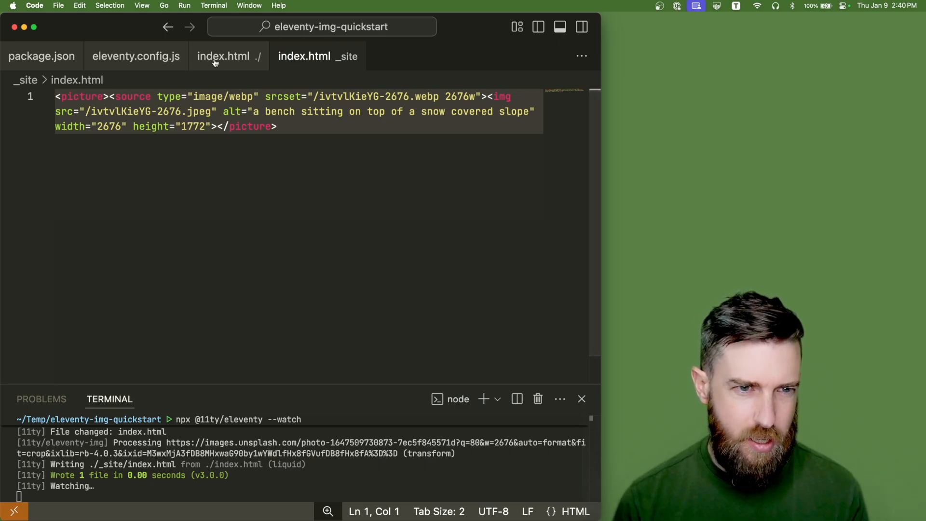
Step: Compare the source img tag against the generated picture markup, ending on the source
{"action": "left_click", "coordinate": [224, 56]}
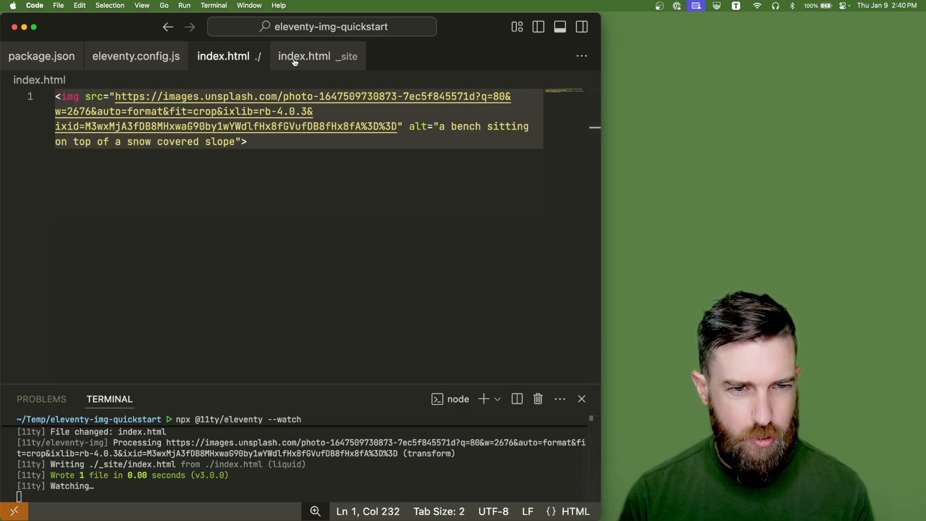
{"action": "left_click", "coordinate": [318, 56]}
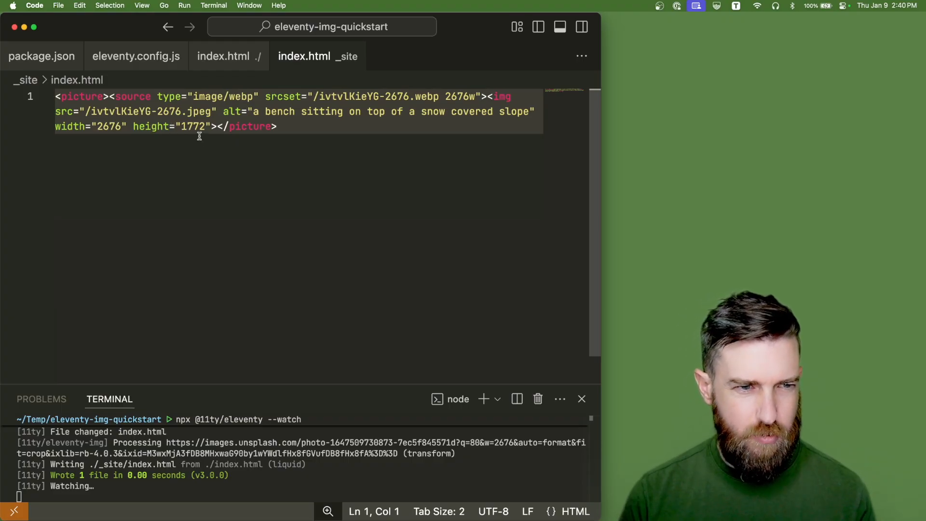
{"action": "mouse_move", "coordinate": [224, 61]}
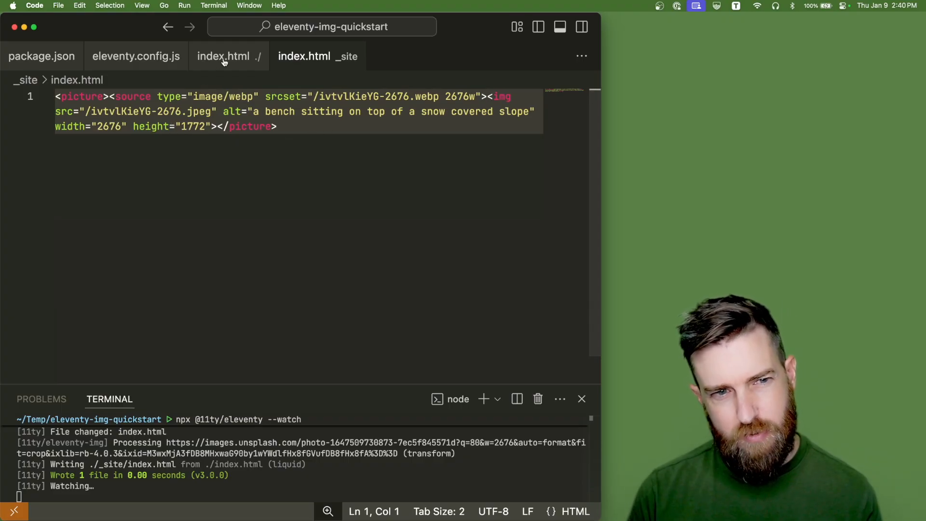
{"action": "left_click", "coordinate": [230, 56]}
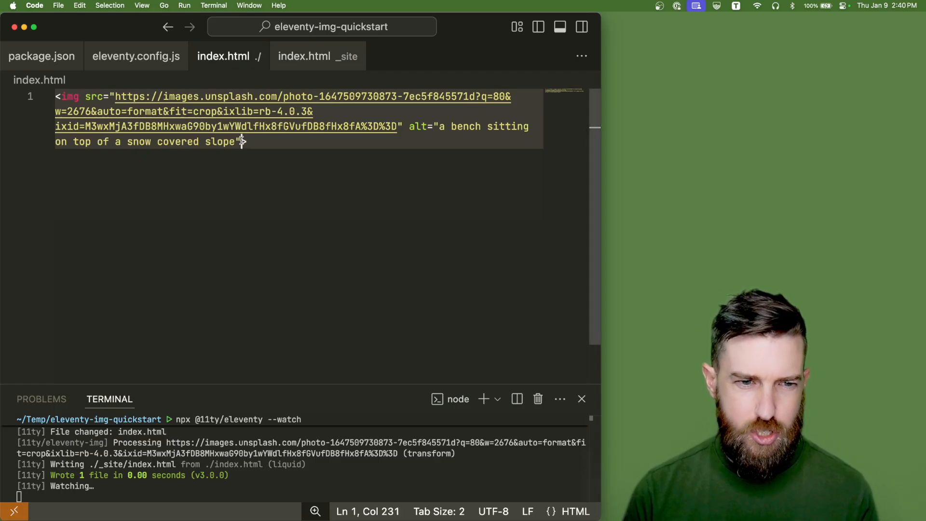
Step: Add width="600" to the img tag and verify the 600-wide output markup
{"action": "type", "text": "width=\"600\""}
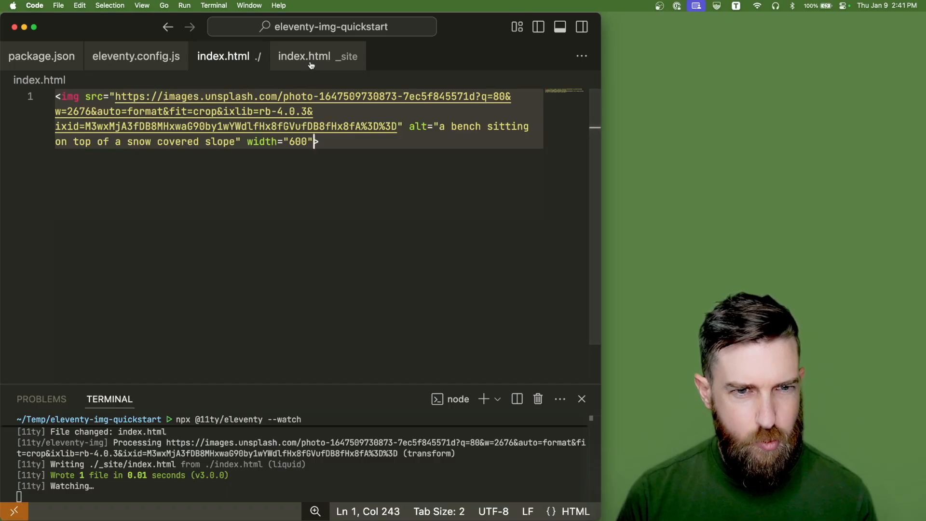
{"action": "left_click", "coordinate": [304, 55]}
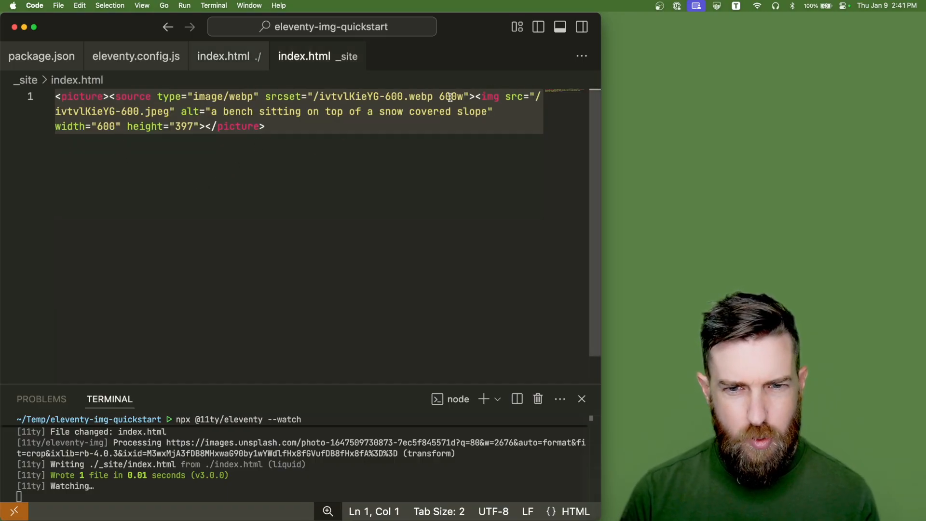
{"action": "double_click", "coordinate": [389, 97]}
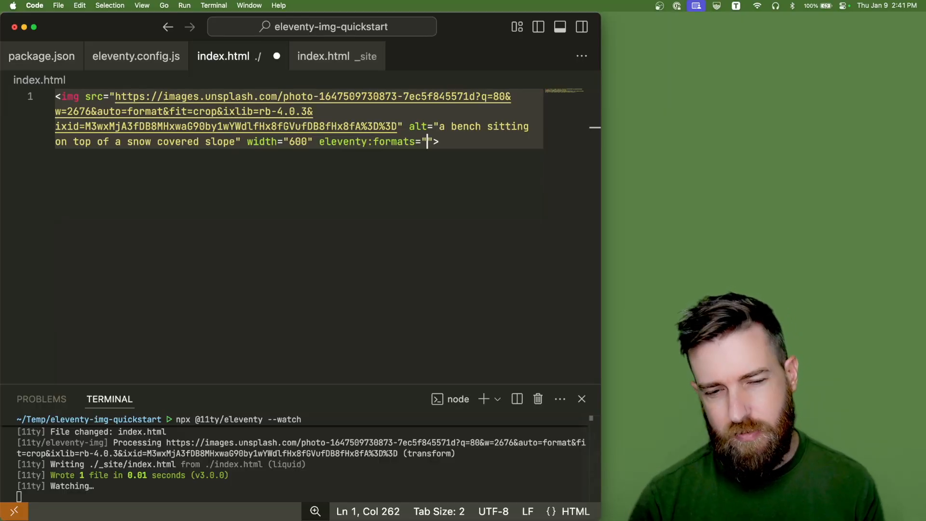
Step: Set eleventy:formats to avif and verify the single 600×397 AVIF img output
{"action": "type", "text": "avif"}
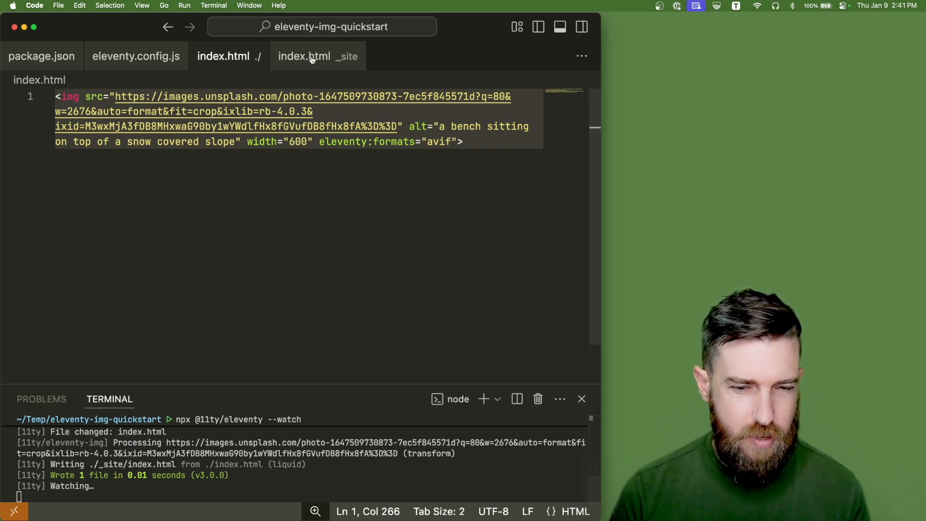
{"action": "left_click", "coordinate": [304, 56]}
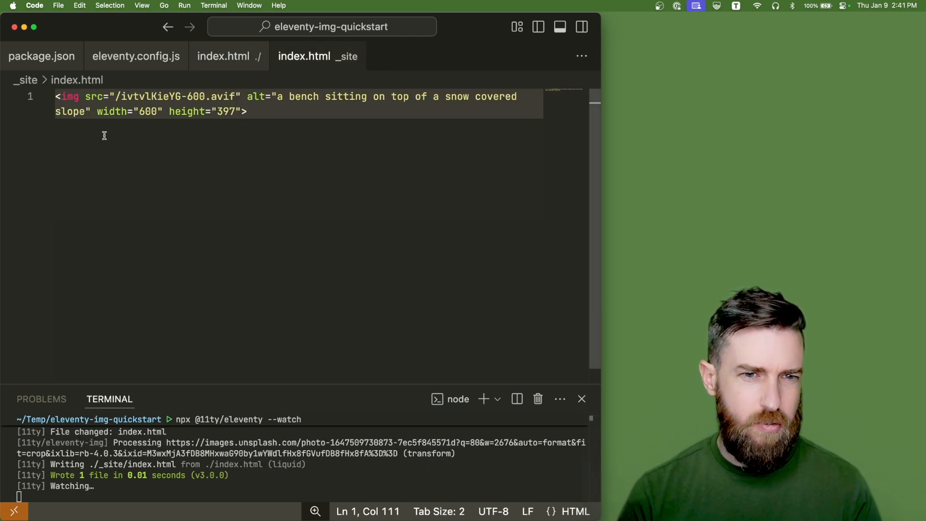